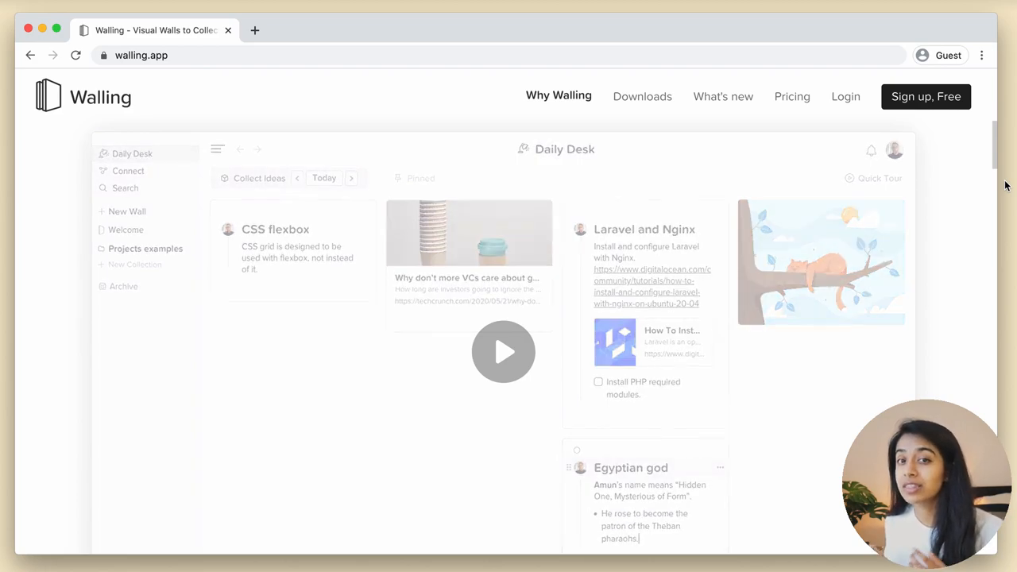
- Sign in to Walling with a Google account from the signup page
{"action": "left_click", "coordinate": [128, 171]}
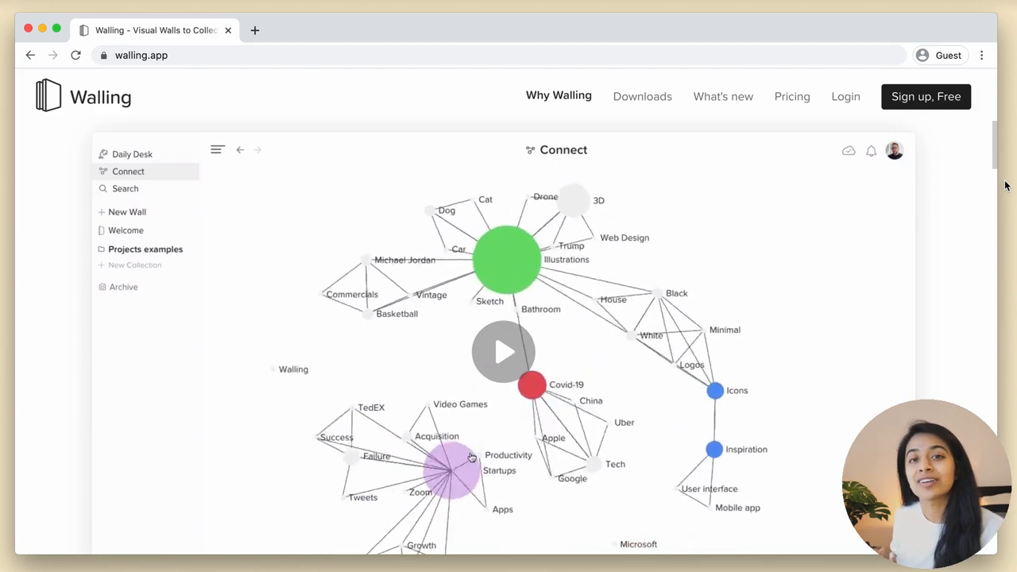
{"action": "left_click", "coordinate": [132, 153]}
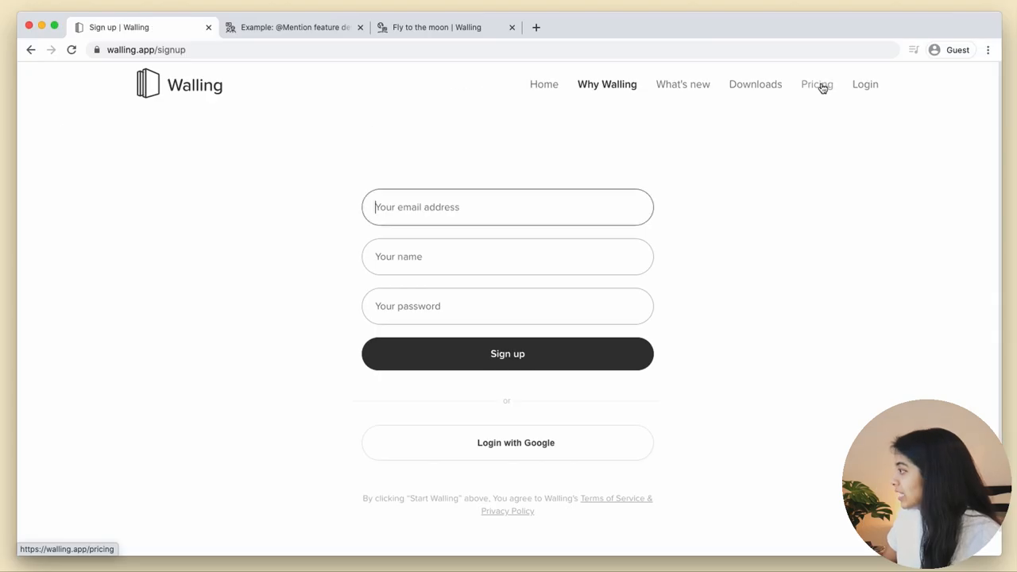
{"action": "mouse_move", "coordinate": [609, 443]}
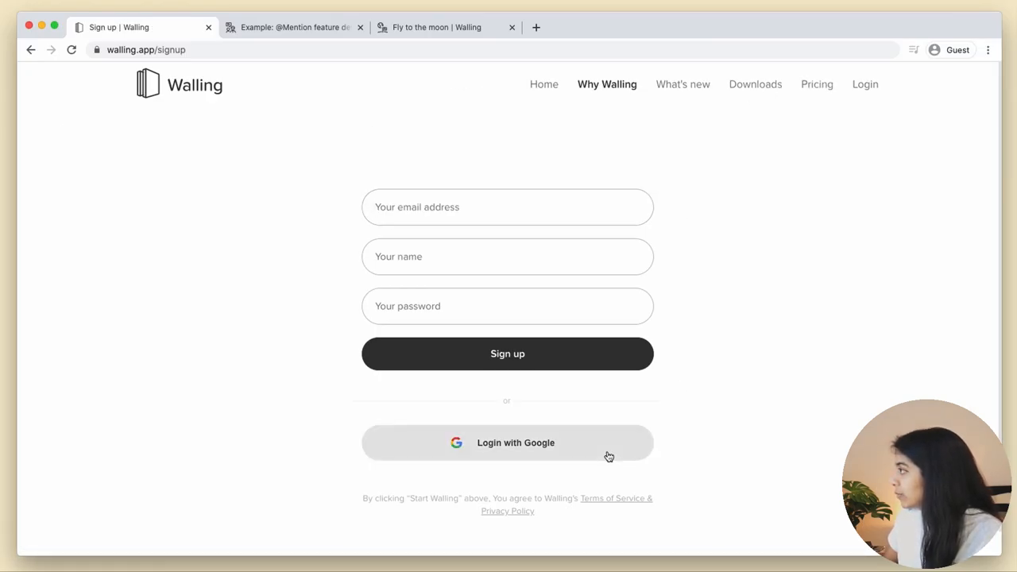
{"action": "left_click", "coordinate": [507, 443]}
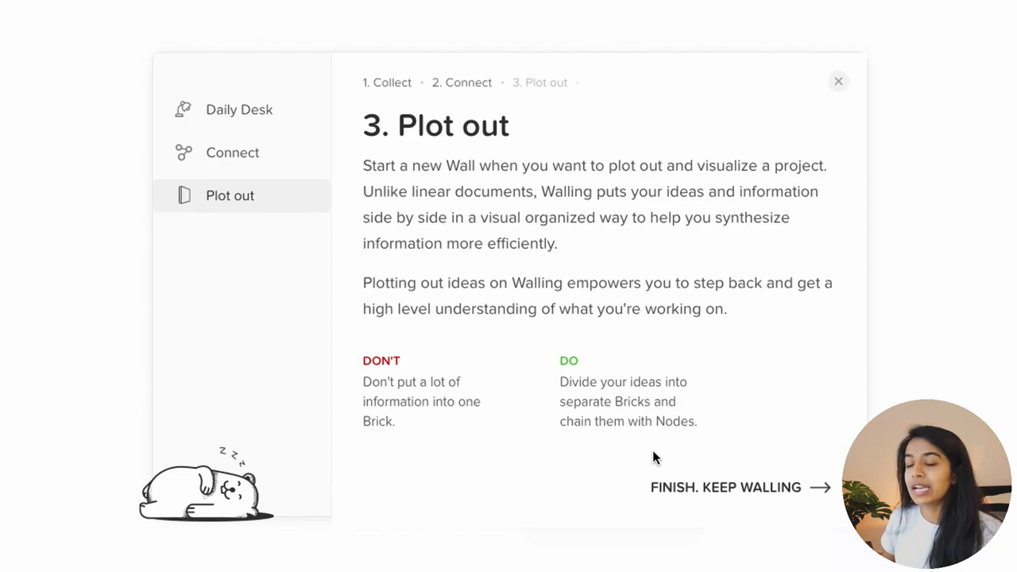
{"action": "mouse_move", "coordinate": [670, 453]}
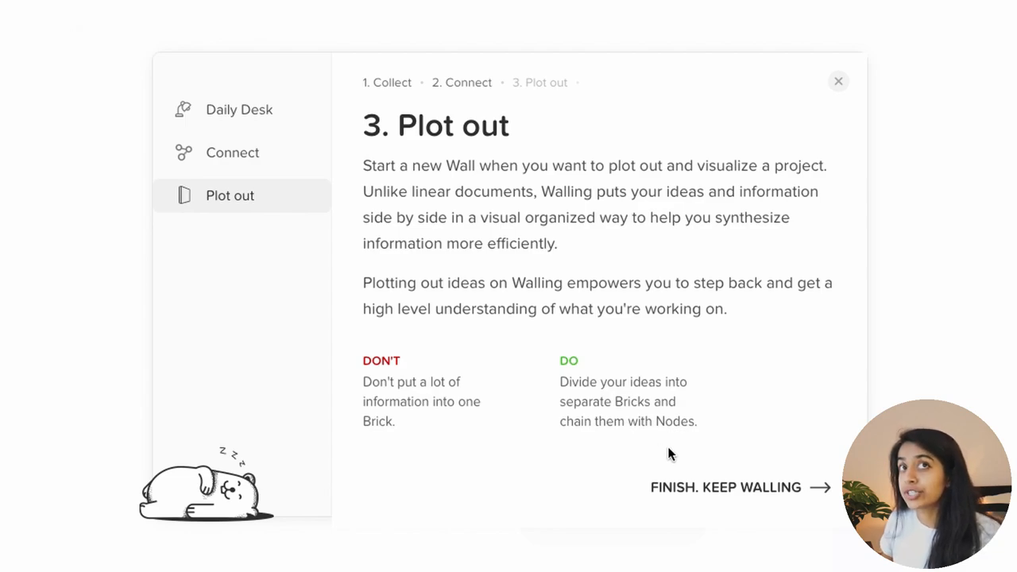
- Finish the onboarding tour and filter the desk by the UX Design node
{"action": "left_click", "coordinate": [837, 81]}
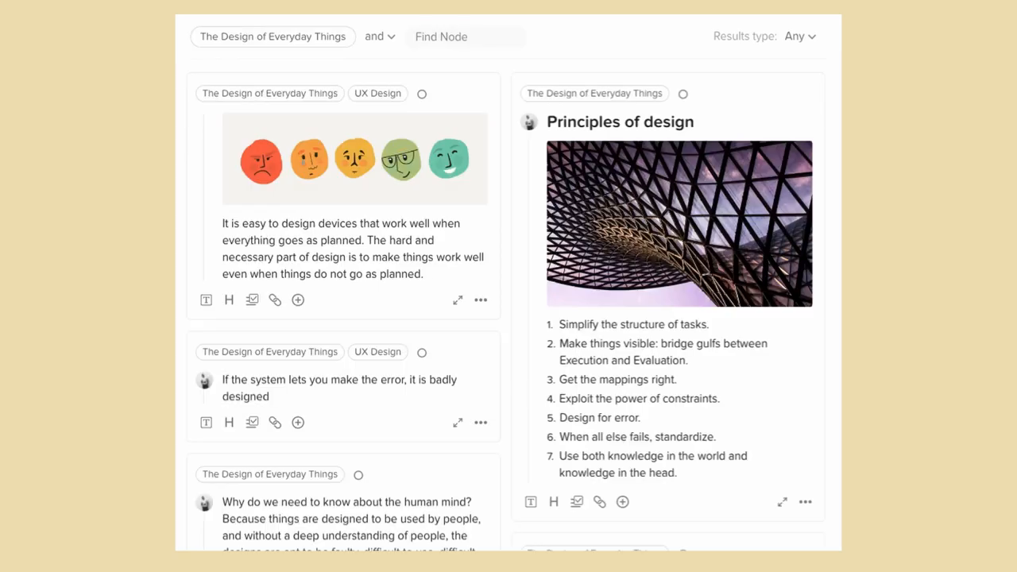
{"action": "left_click", "coordinate": [465, 36]}
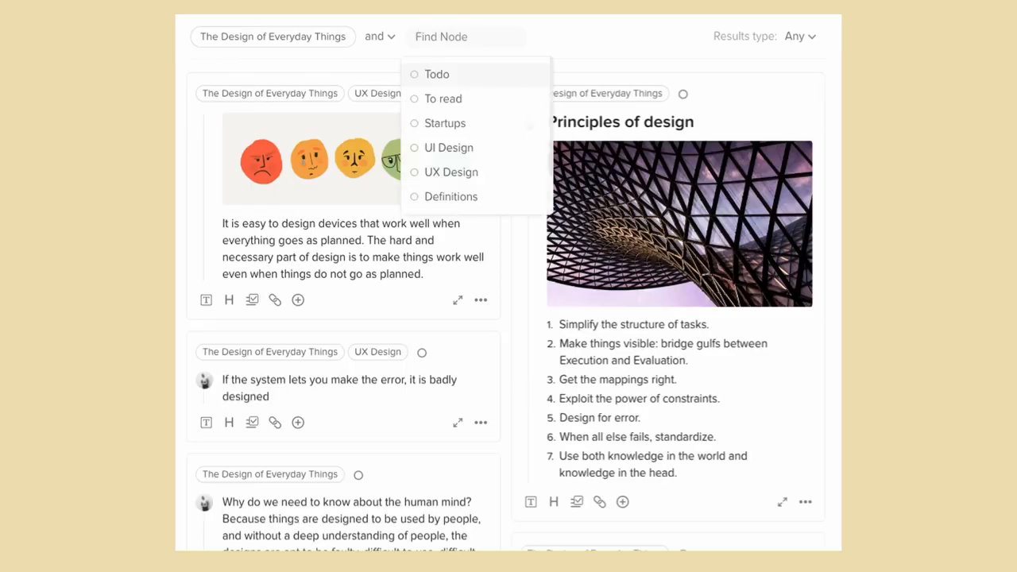
{"action": "type", "text": "ux"}
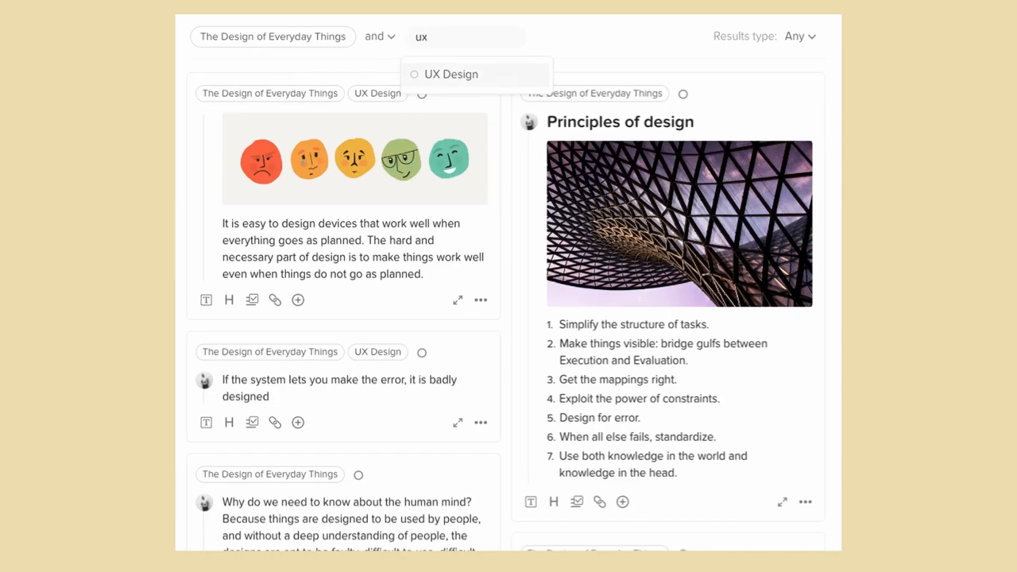
{"action": "left_click", "coordinate": [451, 74]}
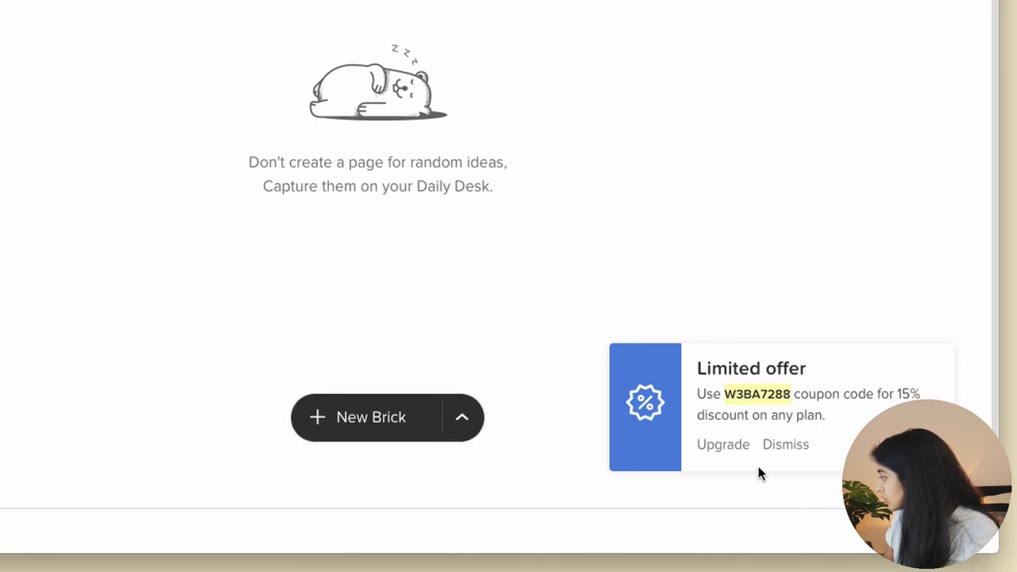
- Dismiss the Premium upgrade offer to return to the empty Daily Desk
{"action": "left_click", "coordinate": [722, 444]}
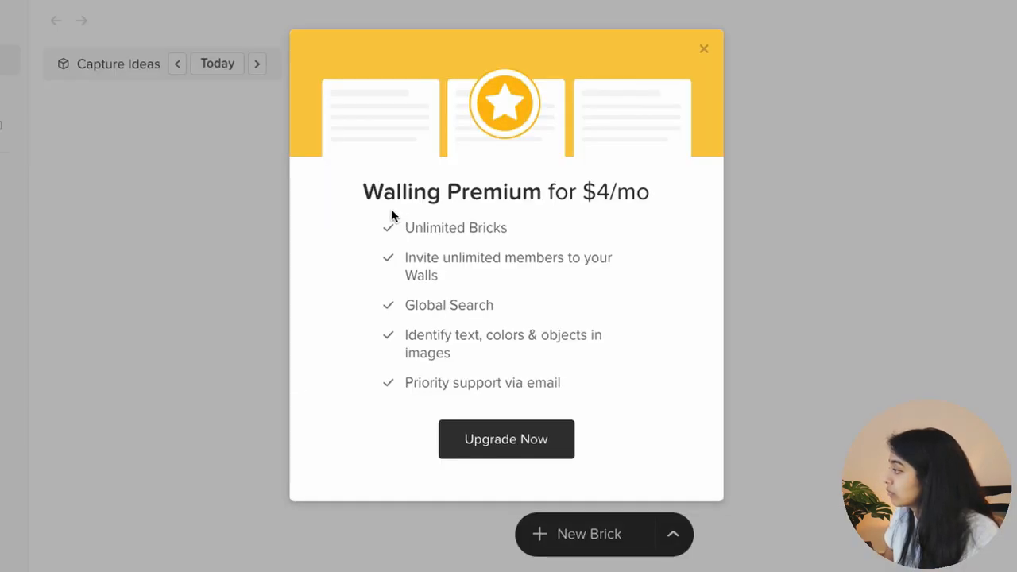
{"action": "left_click", "coordinate": [702, 48]}
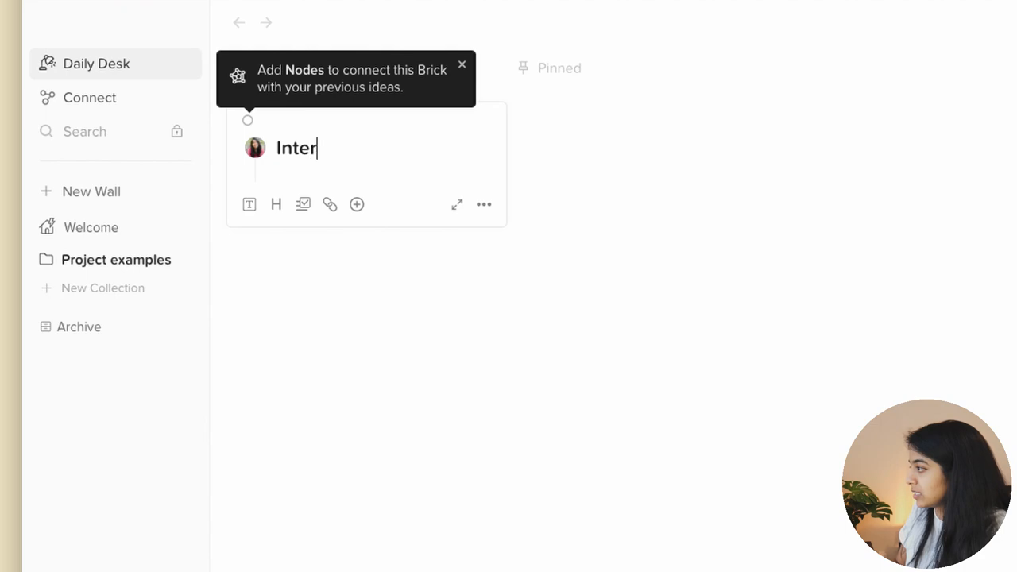
- Title the brick 'Interesting Videos from today', embed the YouTube link, and attach YouTube, Favorite and Inspiration nodes
{"action": "type", "text": "esting Videos from today"}
{"action": "type", "text": "1."}
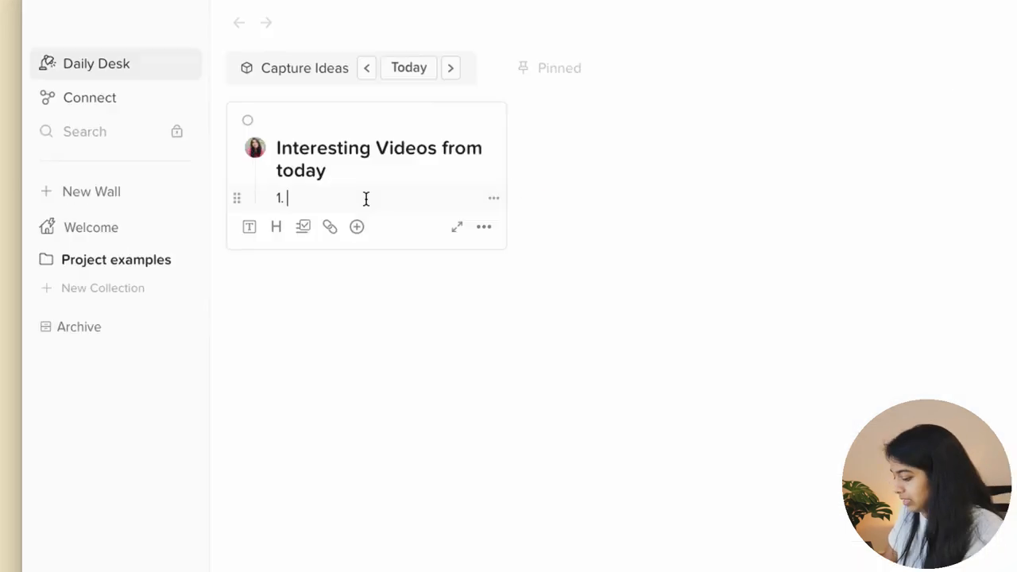
{"action": "type", "text": "https://www.youtube.com/watch?v=a3zzgpxcljU"}
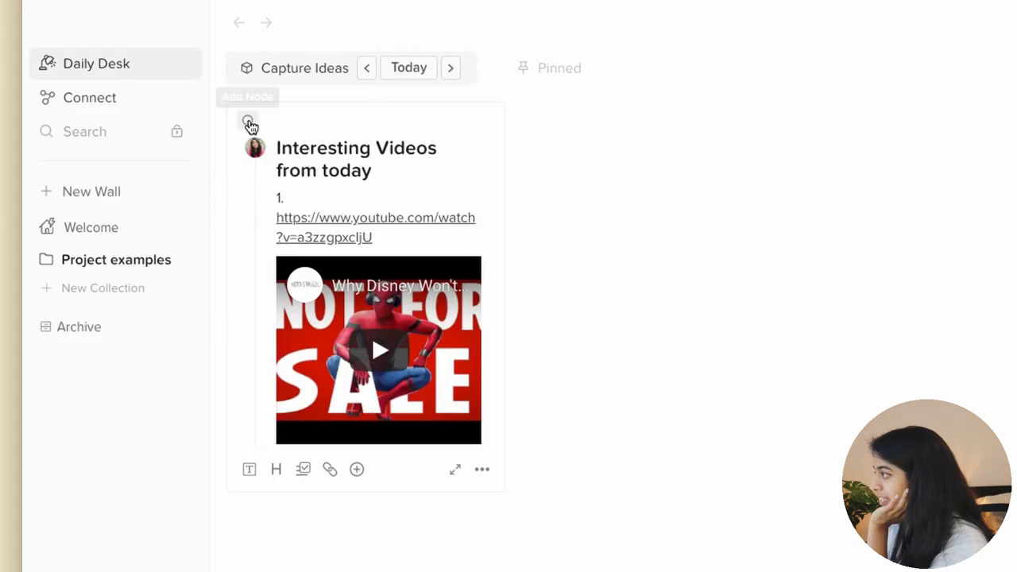
{"action": "left_click", "coordinate": [249, 123]}
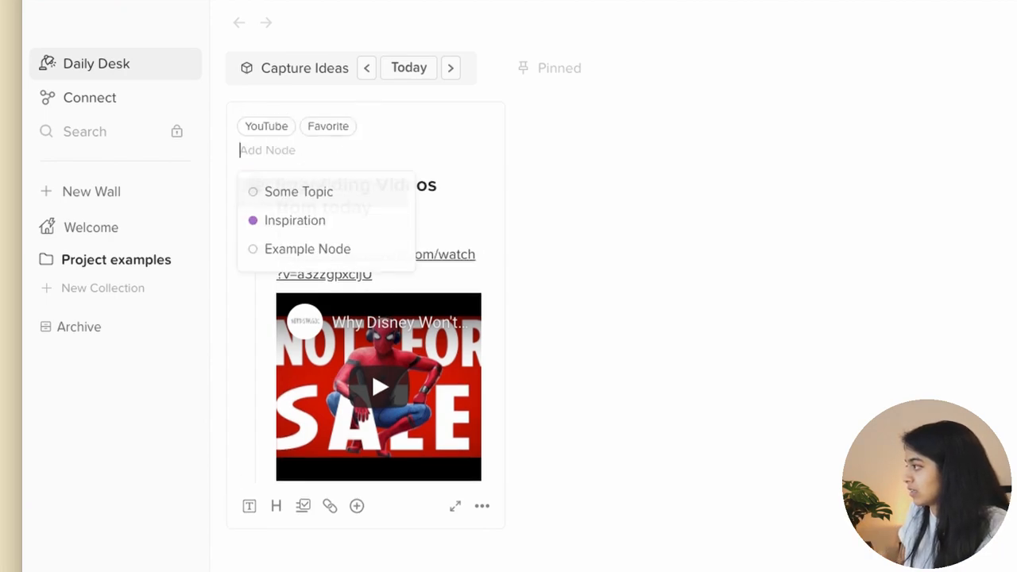
{"action": "left_click", "coordinate": [294, 220]}
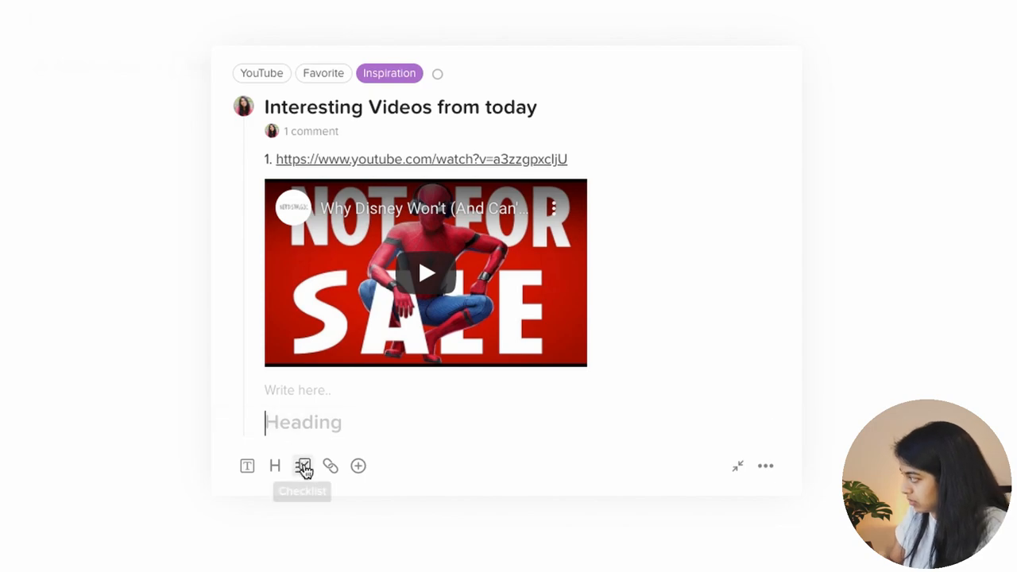
- Give the brick a pink background and show its nodes in the Connect graph
{"action": "left_click", "coordinate": [737, 466]}
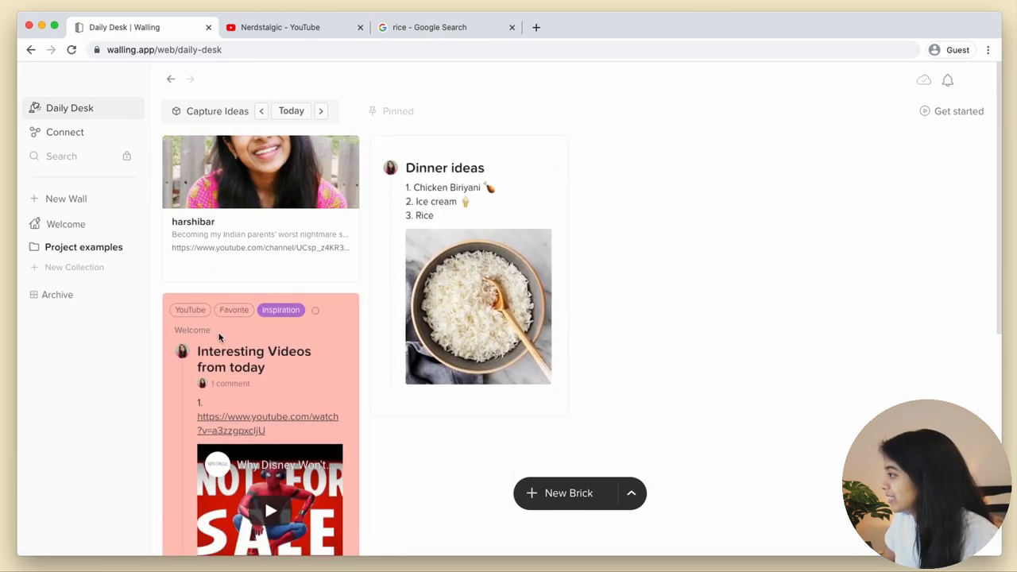
{"action": "left_click", "coordinate": [64, 132]}
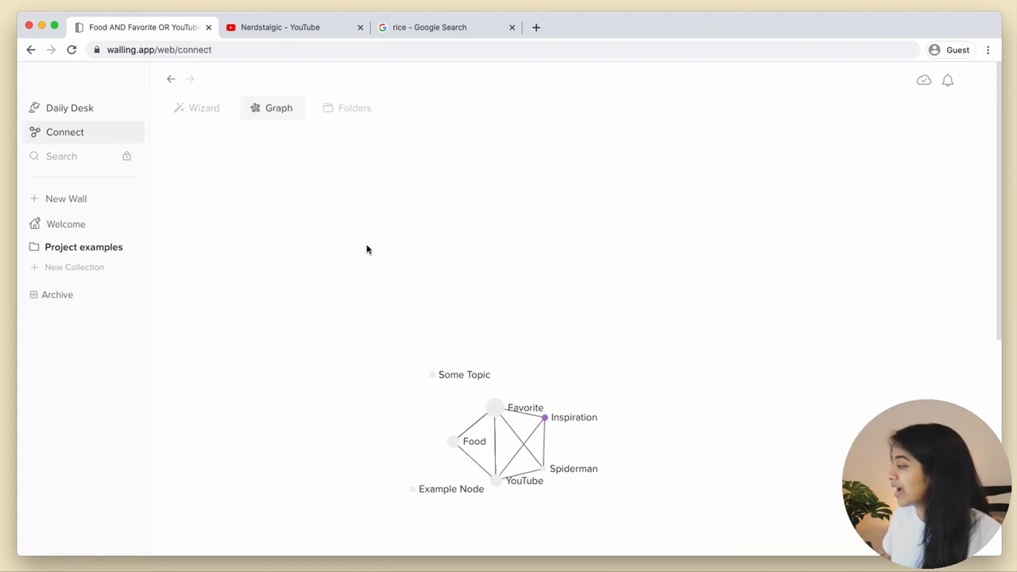